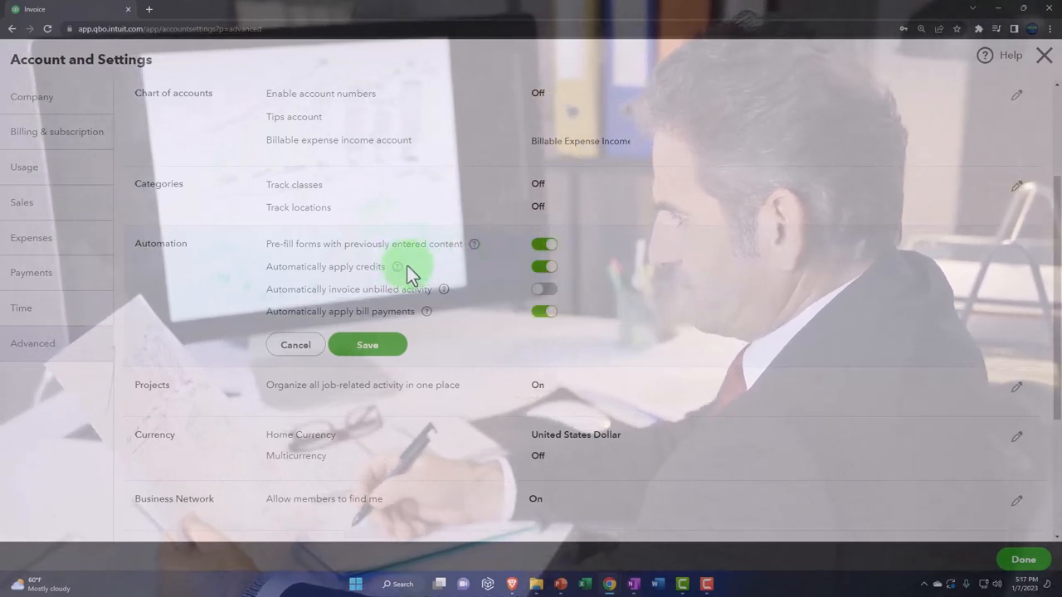
{"action": "left_click", "coordinate": [398, 266]}
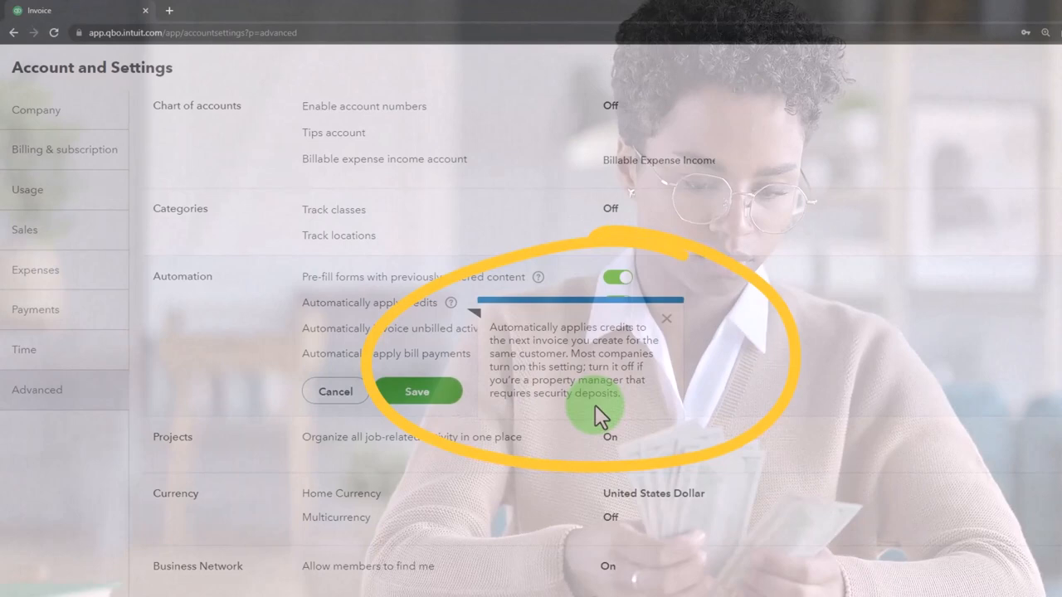
{"action": "mouse_move", "coordinate": [754, 407]}
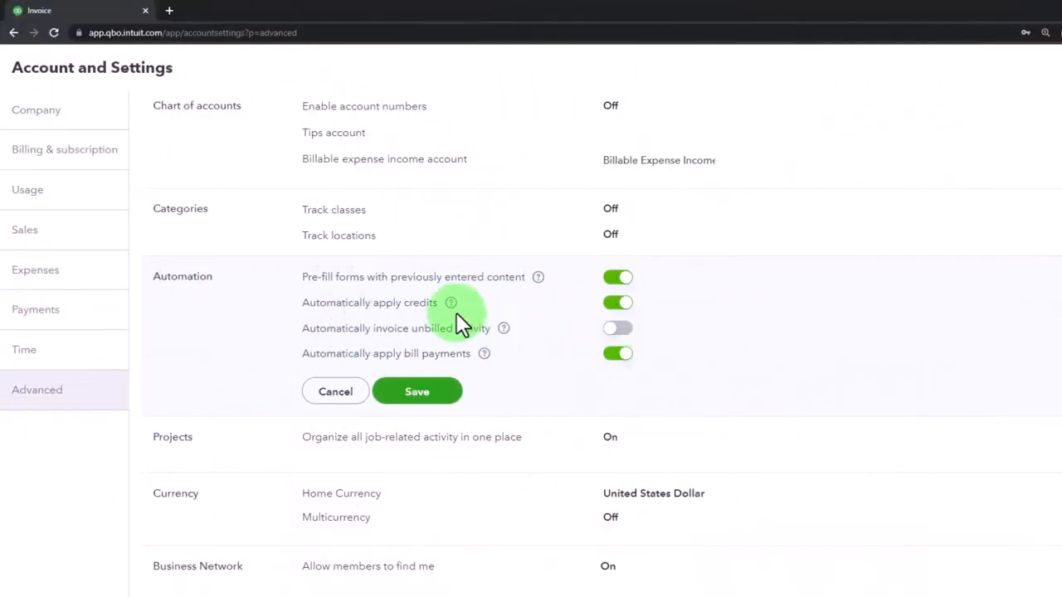
{"action": "left_click", "coordinate": [451, 302]}
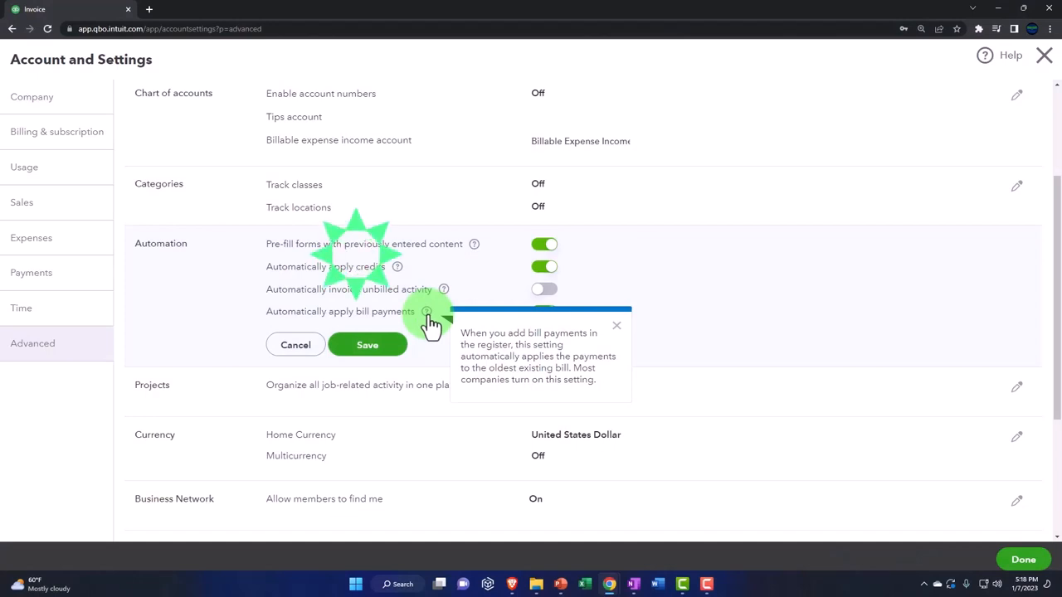
{"action": "left_click", "coordinate": [544, 312]}
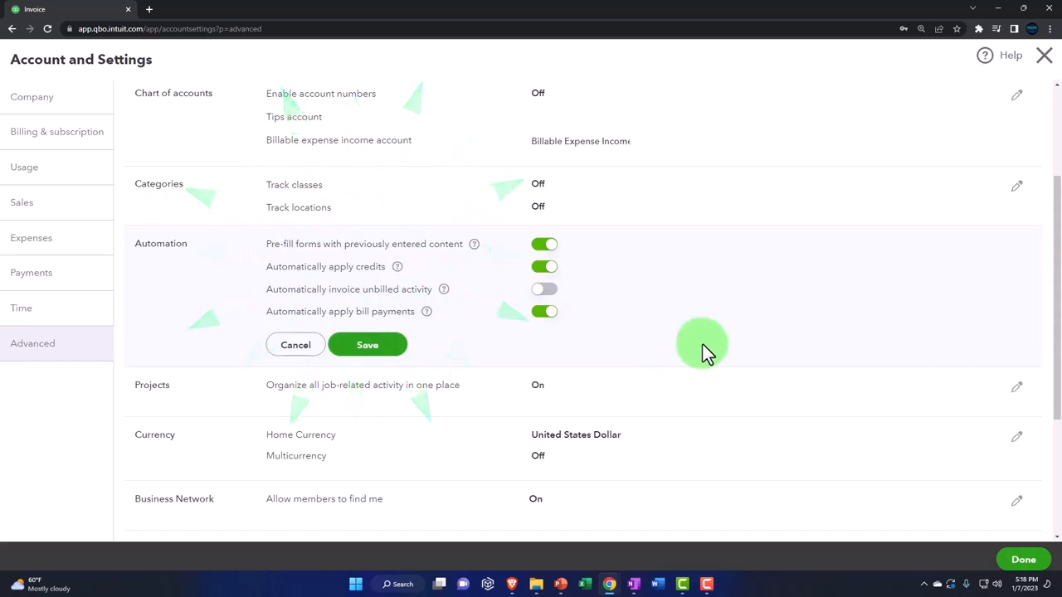